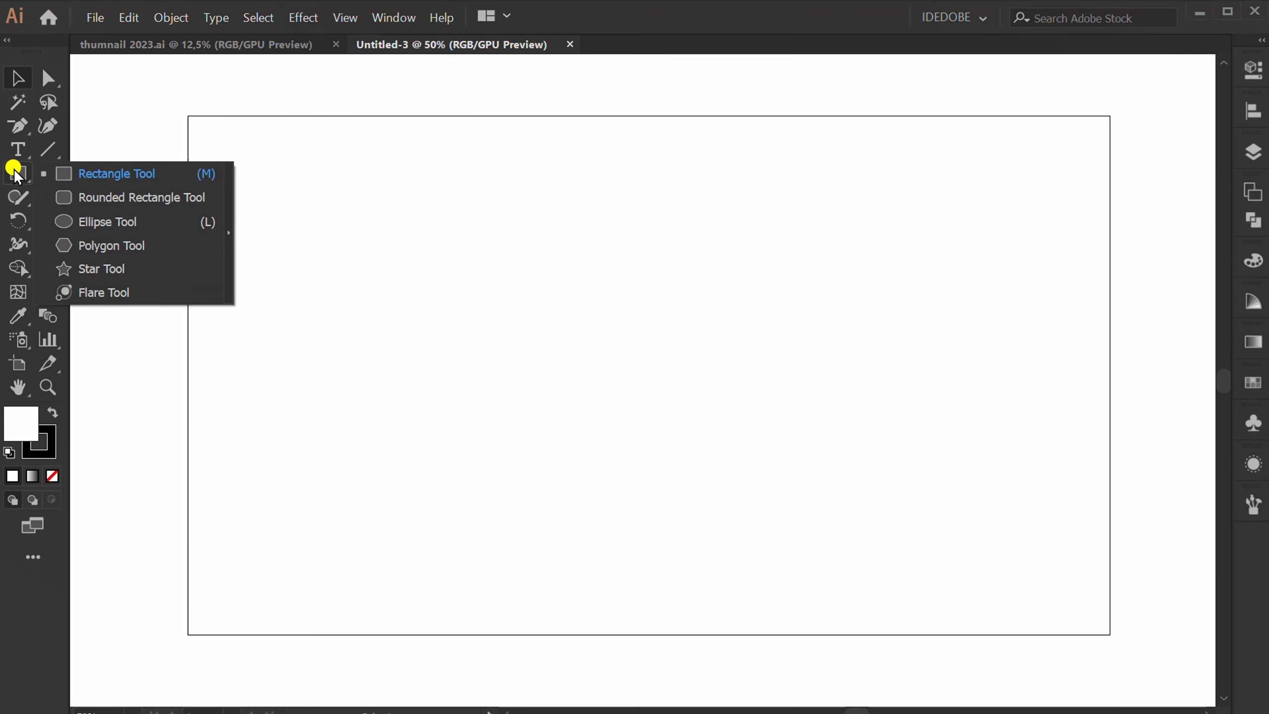
Draw a rectangle spanning the entire artboard with the Rectangle Tool
left_click(116, 173)
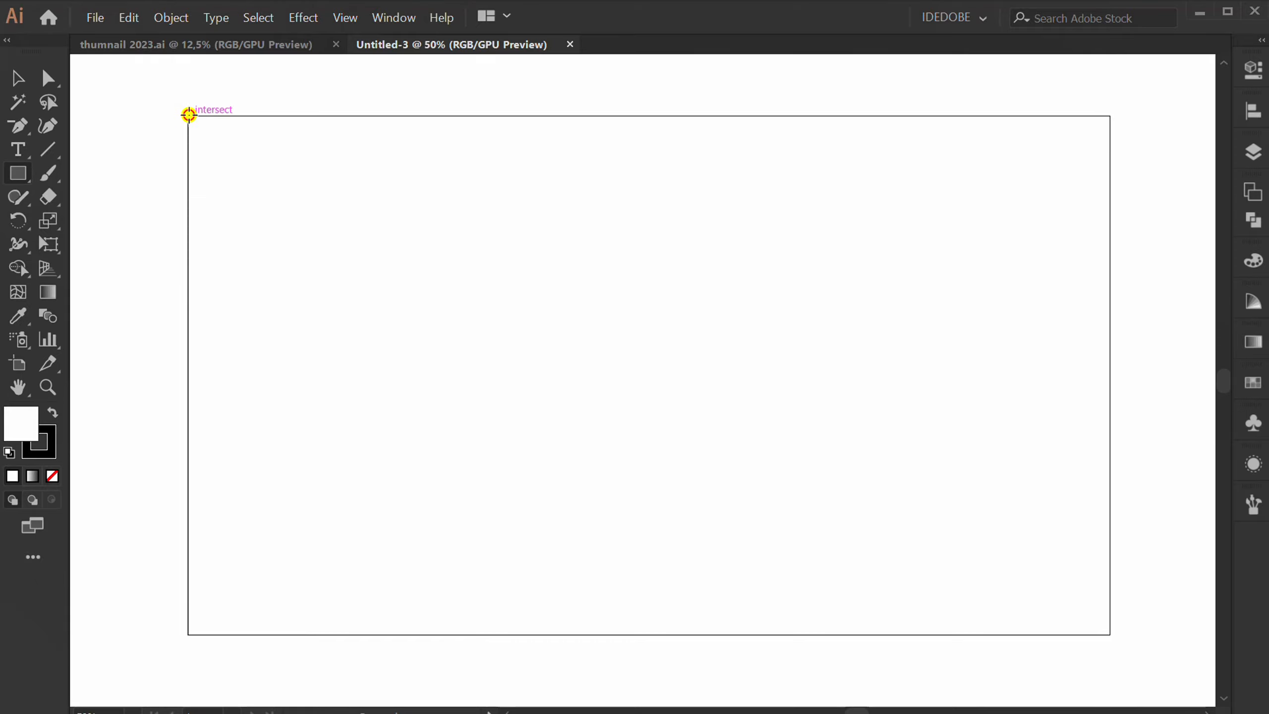
left_click_drag(190, 115, 1109, 634)
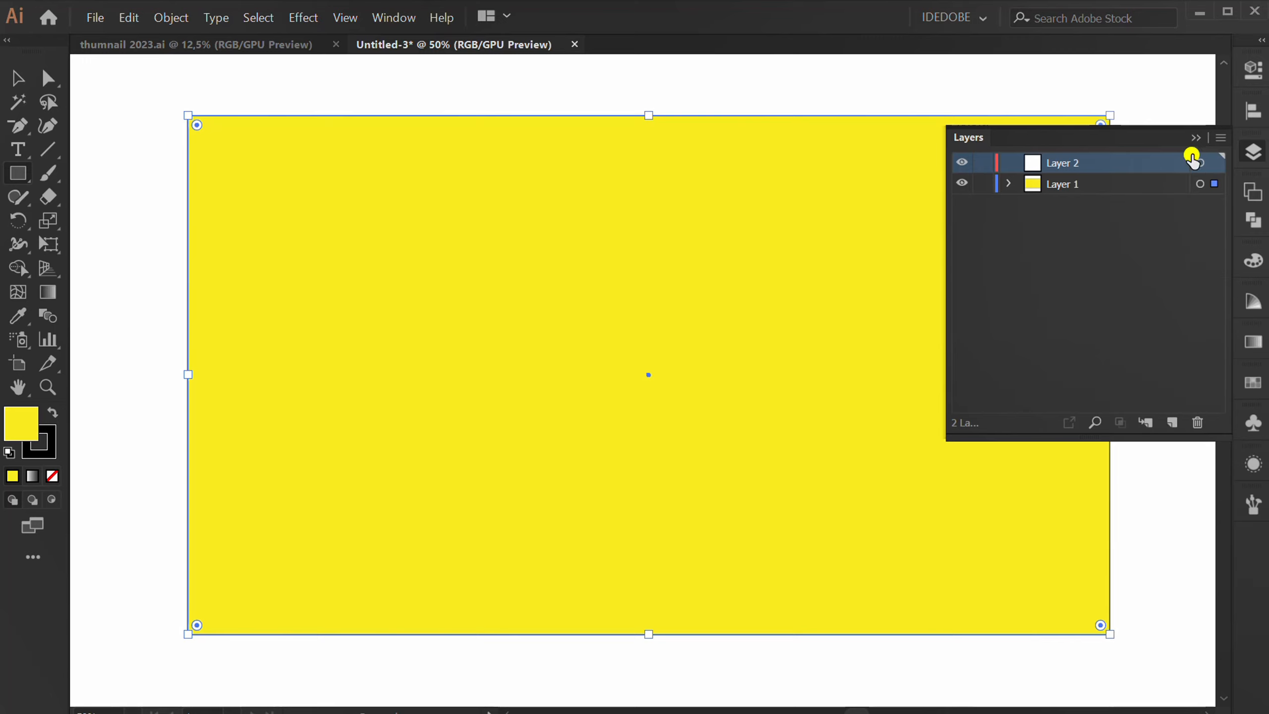
Draw tan-filled circles with the Ellipse Tool, including a larger one at upper right
left_click(1195, 155)
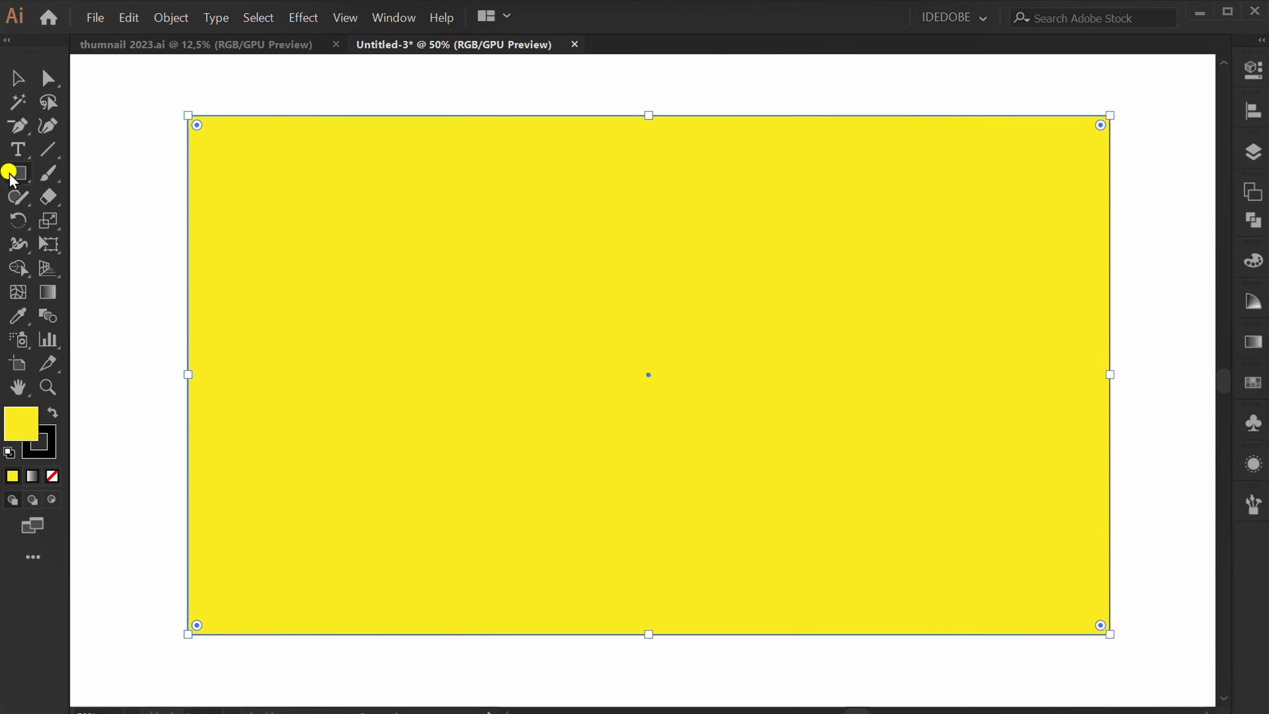
left_click(17, 173)
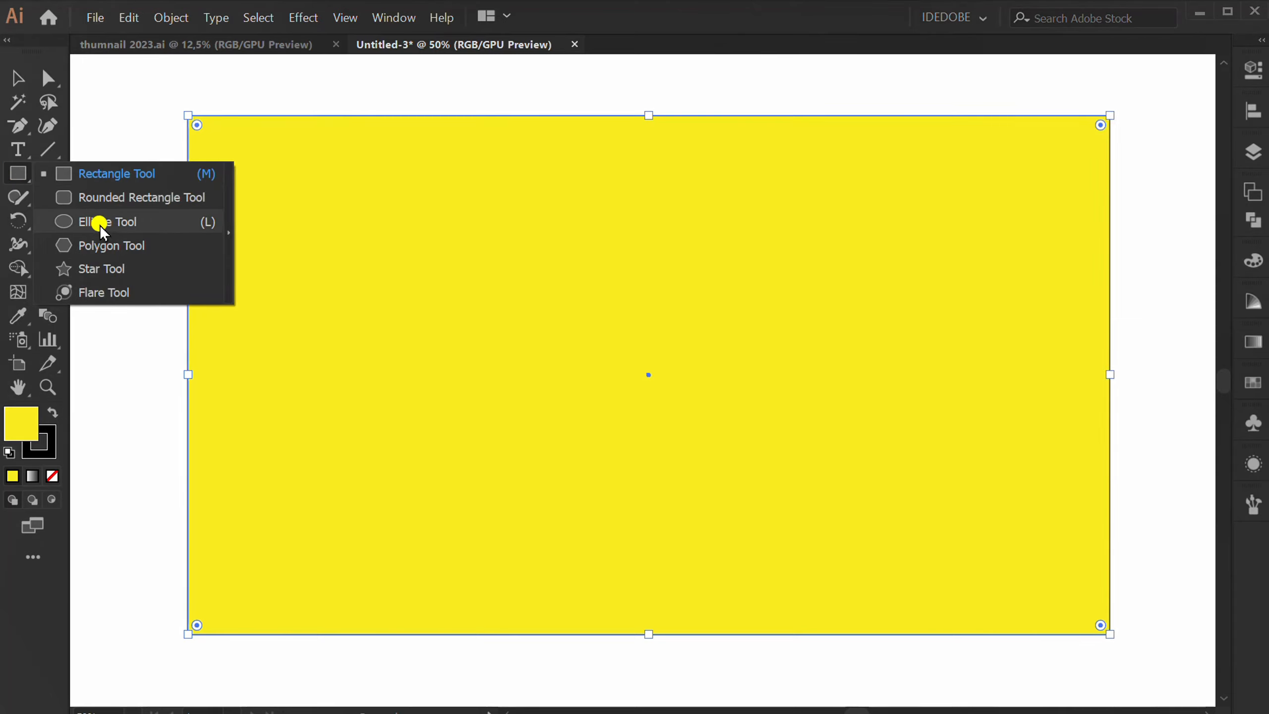
left_click(104, 221)
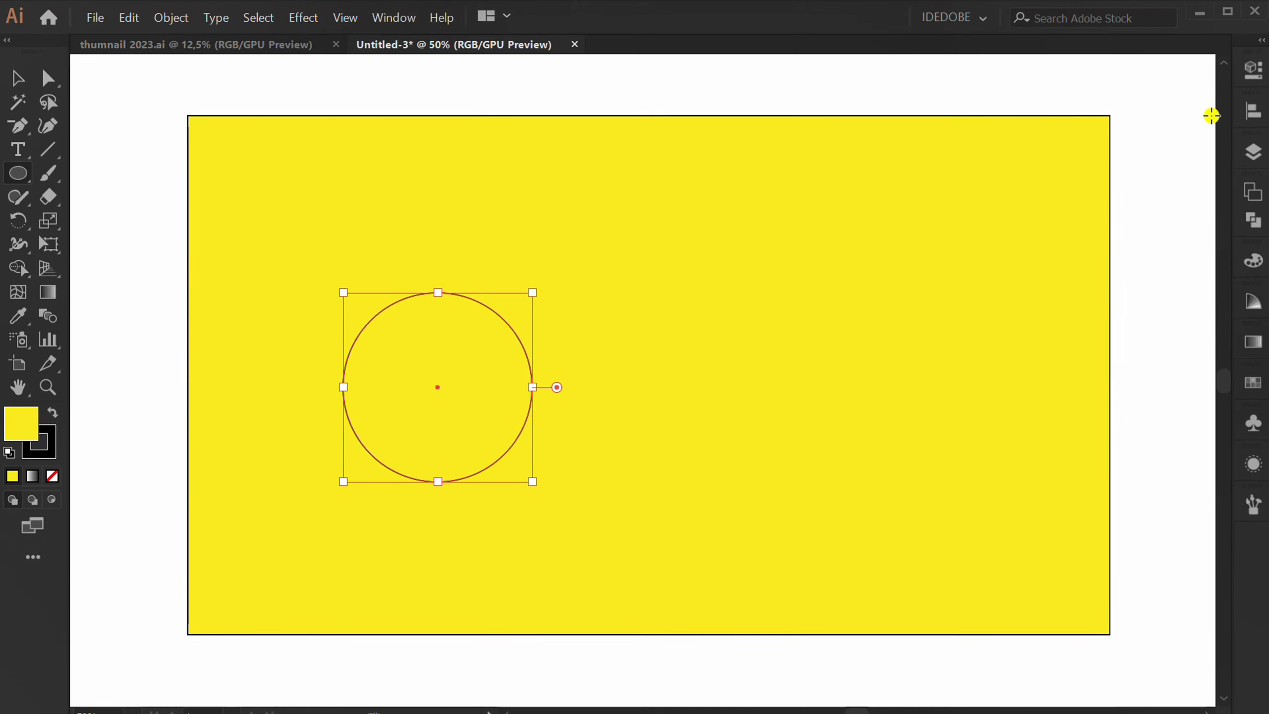
left_click(999, 267)
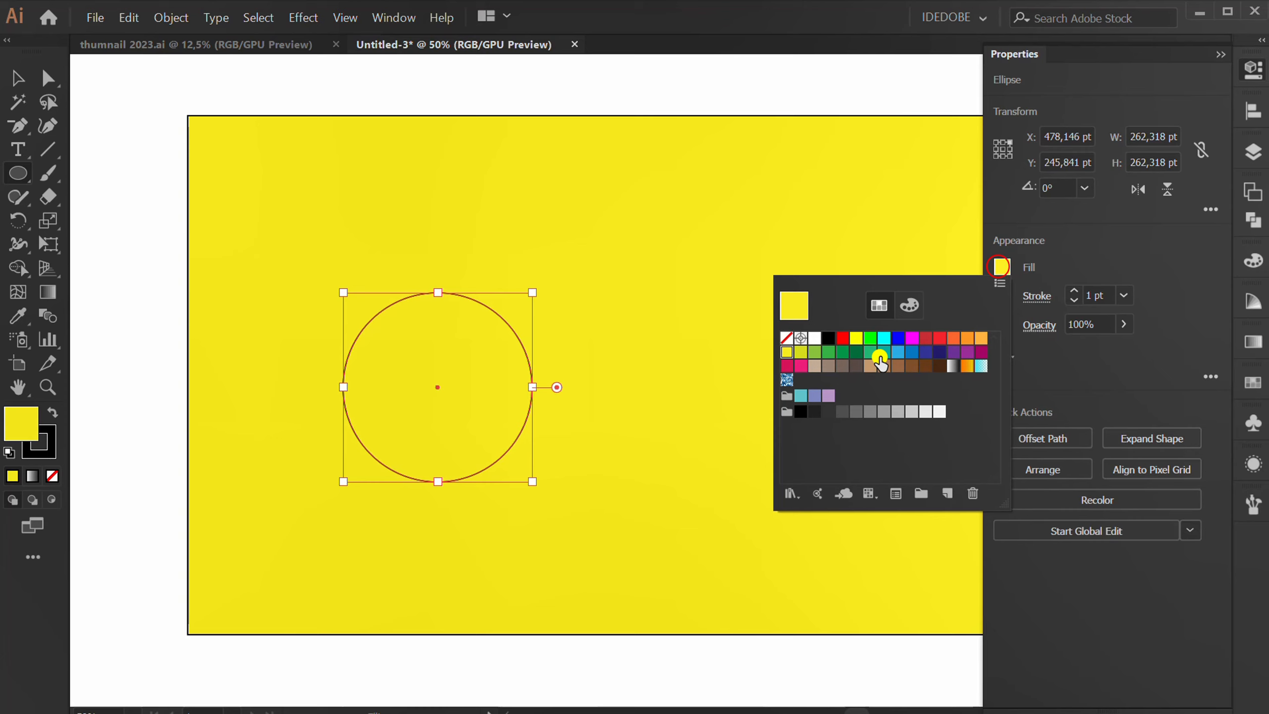
left_click(880, 358)
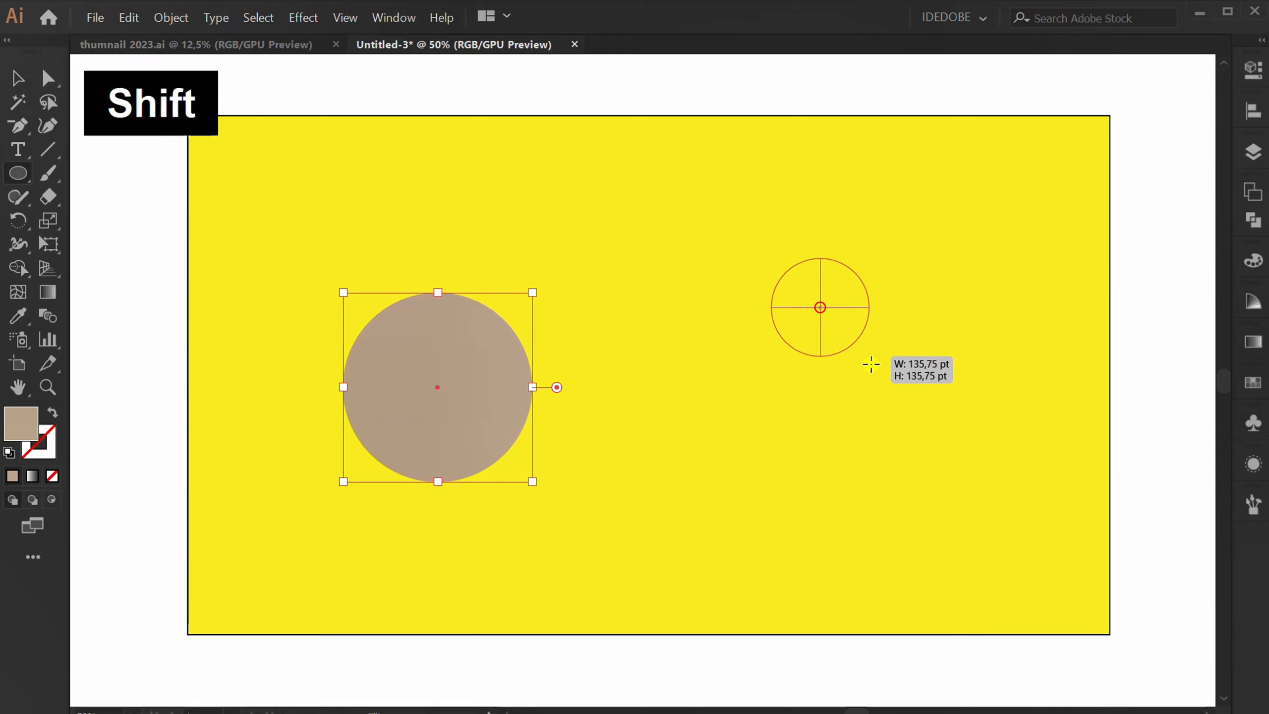
left_click_drag(820, 307, 971, 306)
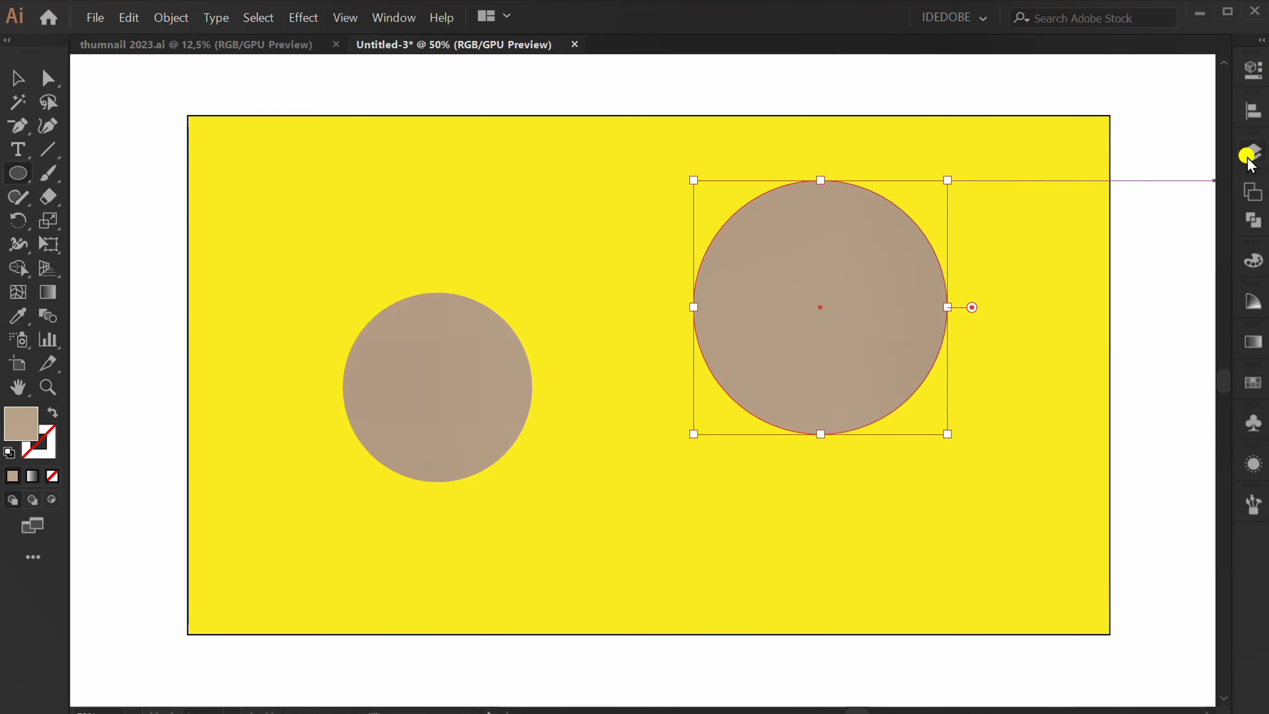
left_click(1251, 150)
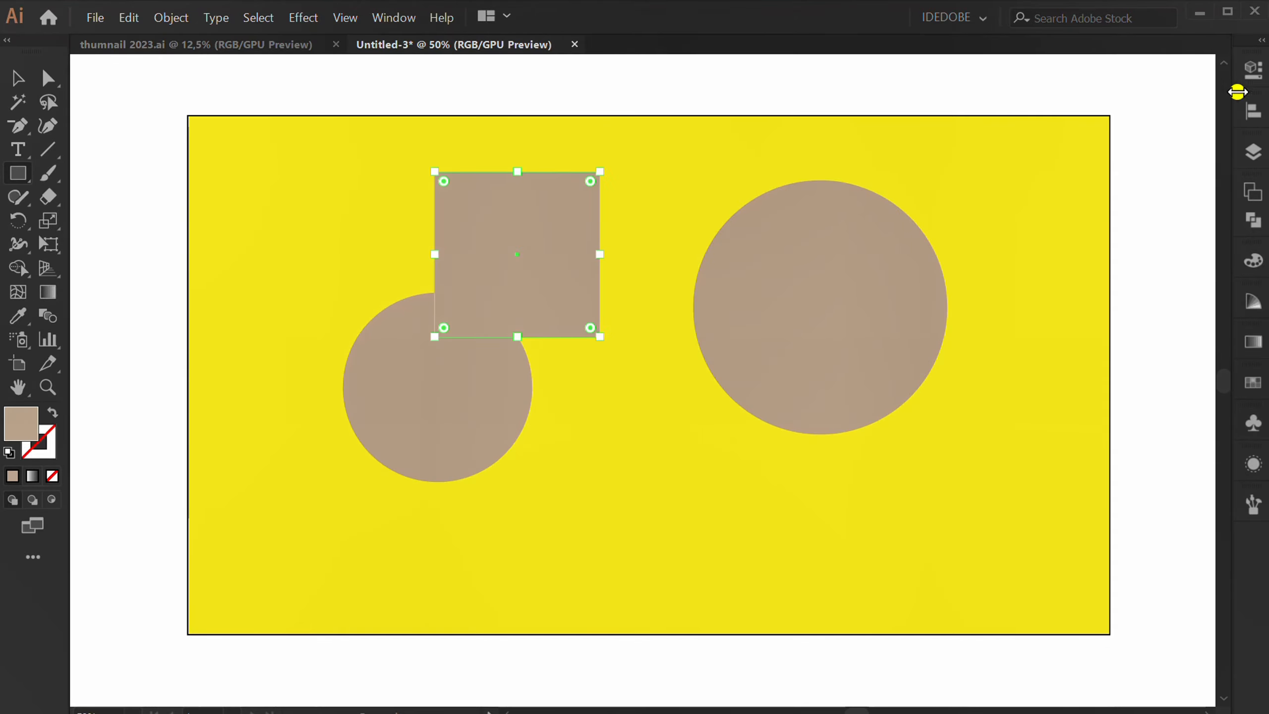
Fill the squares with the orange swatch, then deselect the shapes
left_click(1002, 267)
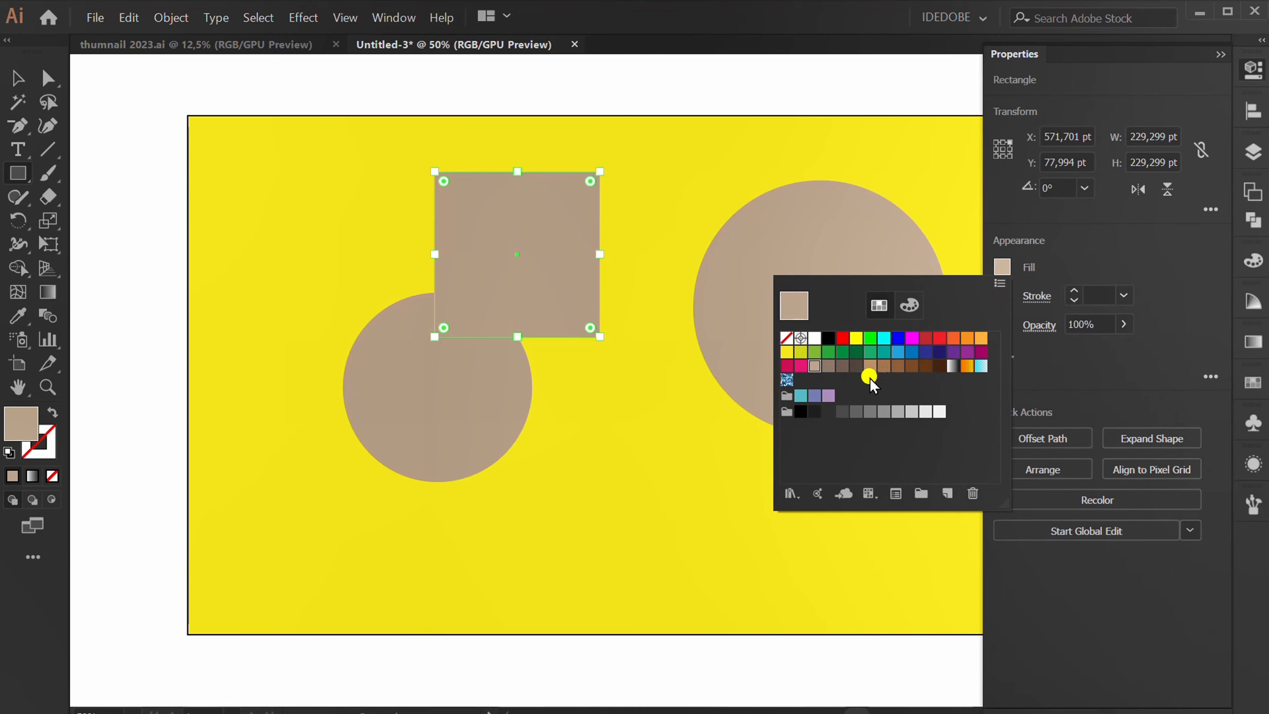
mouse_move(982, 340)
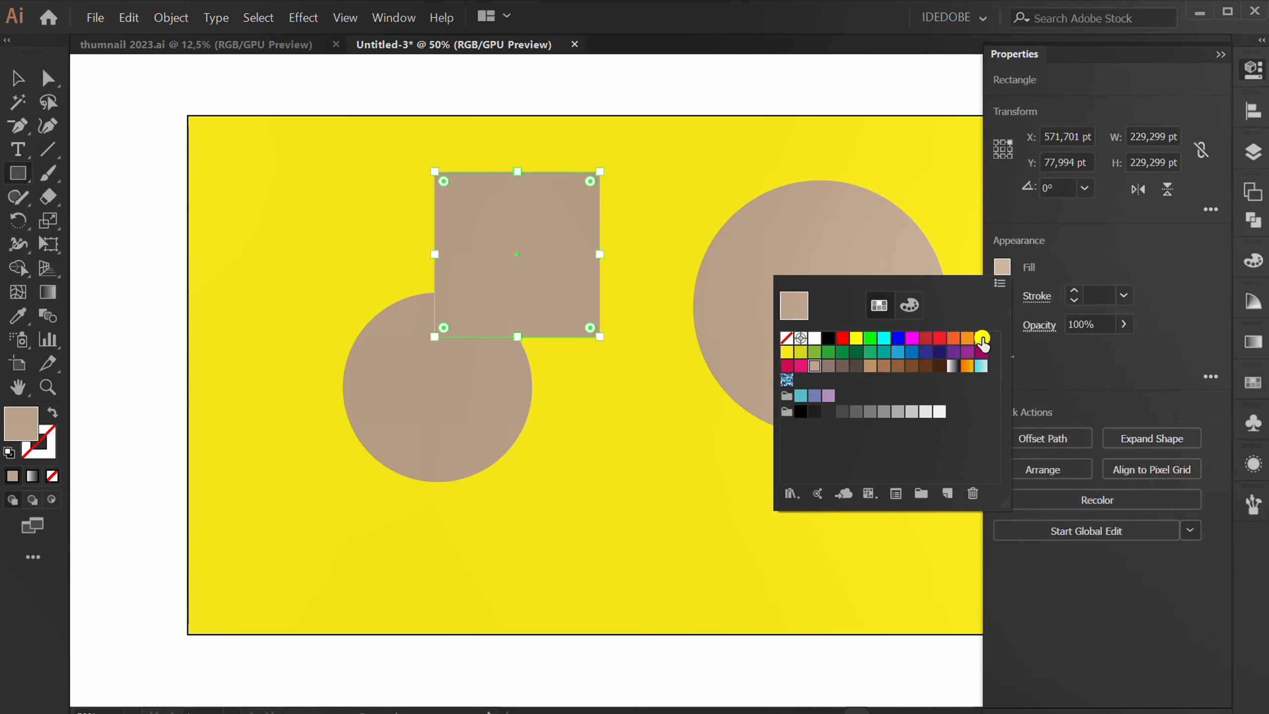
left_click(983, 338)
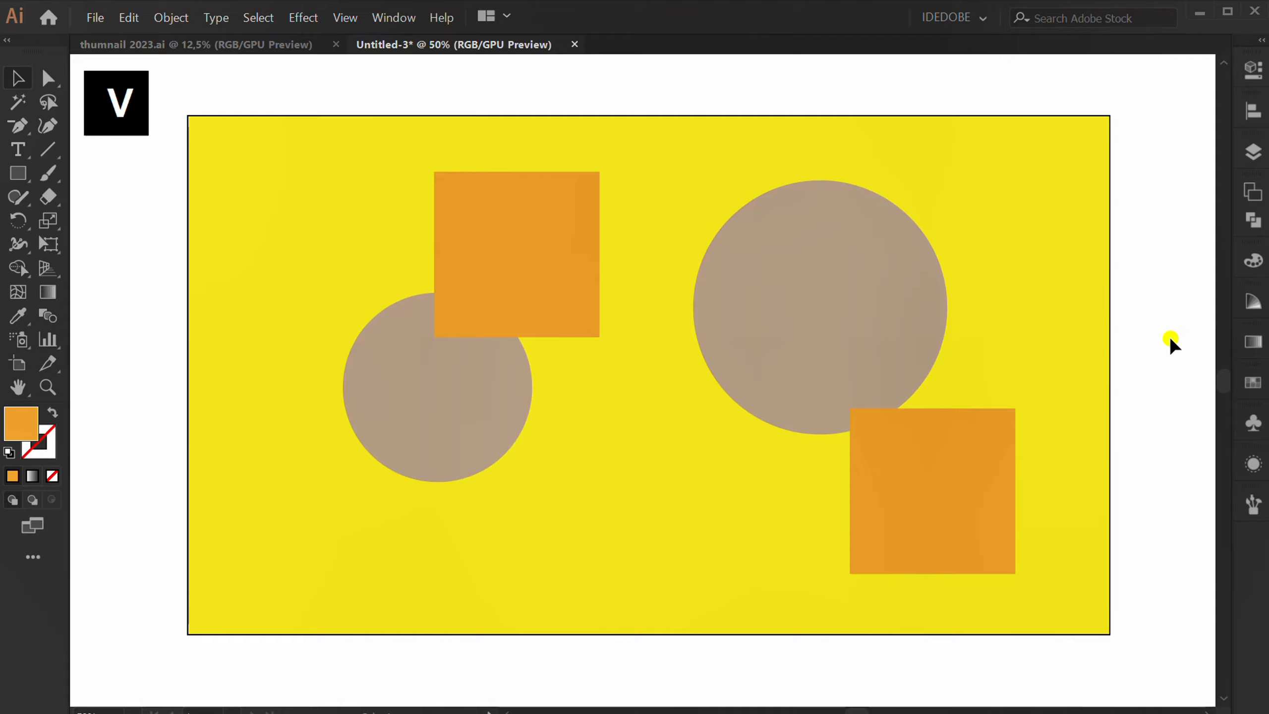
left_click(1253, 148)
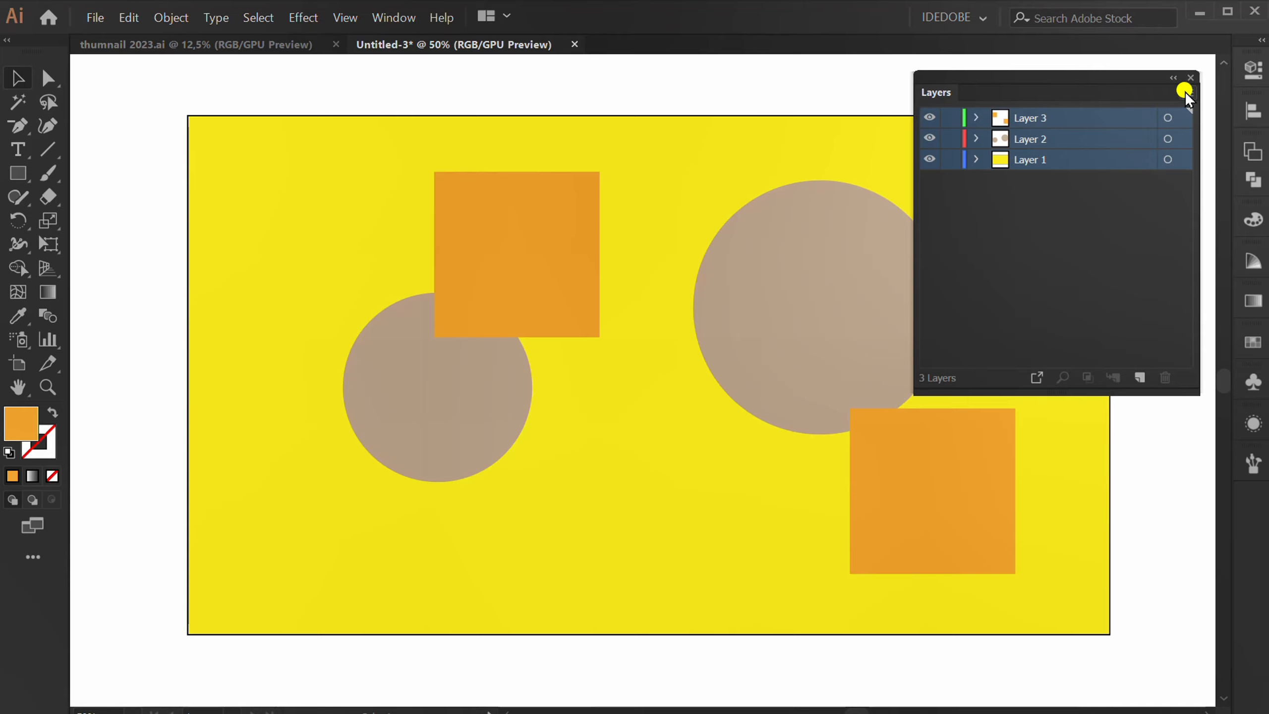
Merge the selected layers into Layer 3, inspect its objects, and collapse the panel
left_click(1187, 92)
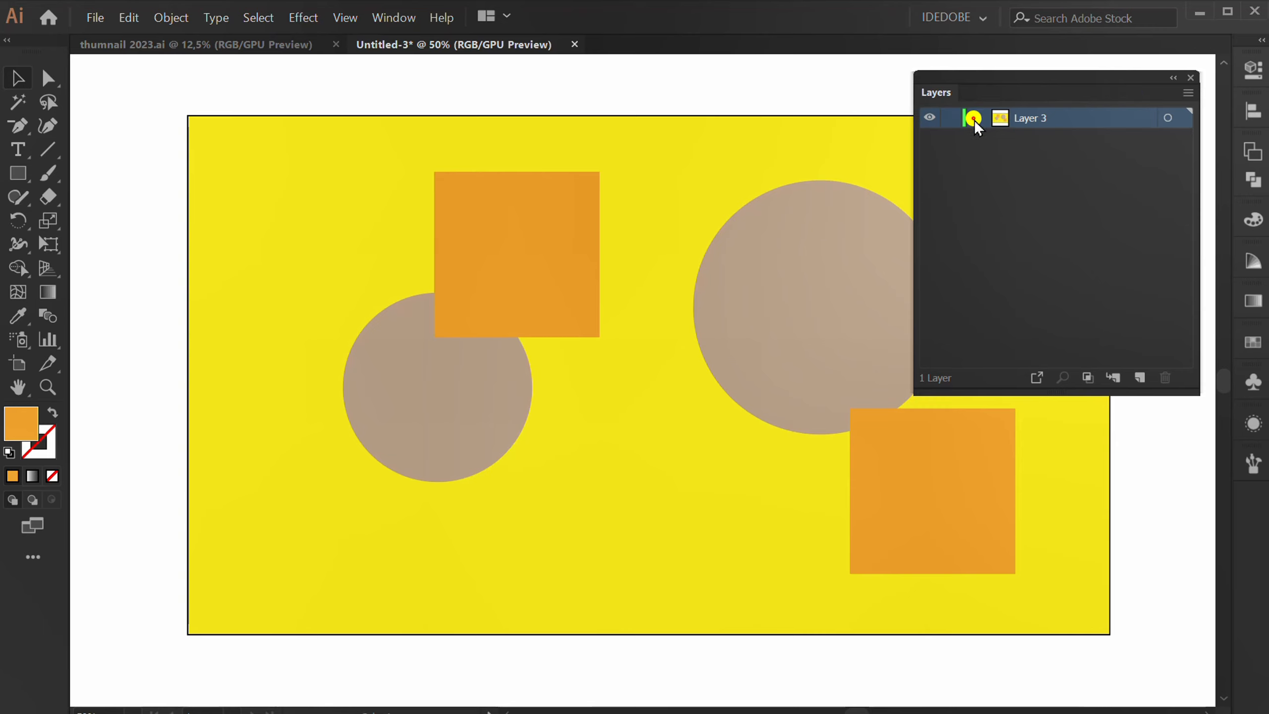
left_click(977, 118)
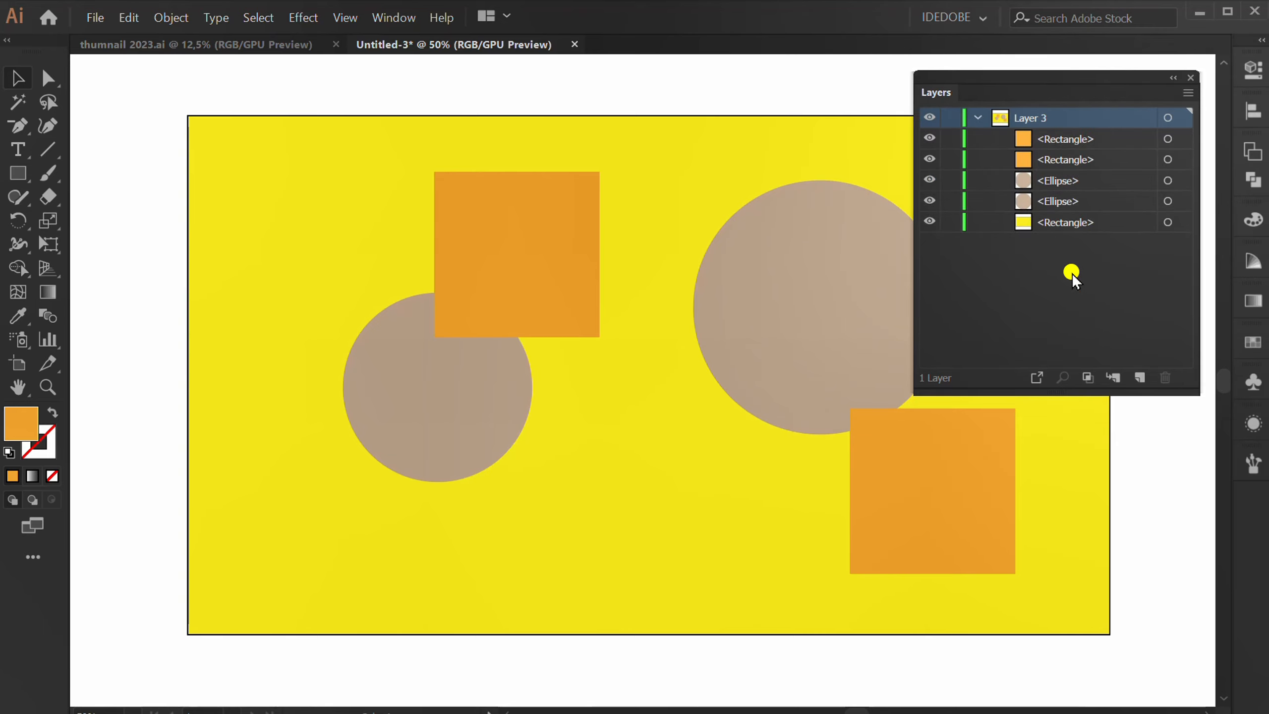
left_click(977, 118)
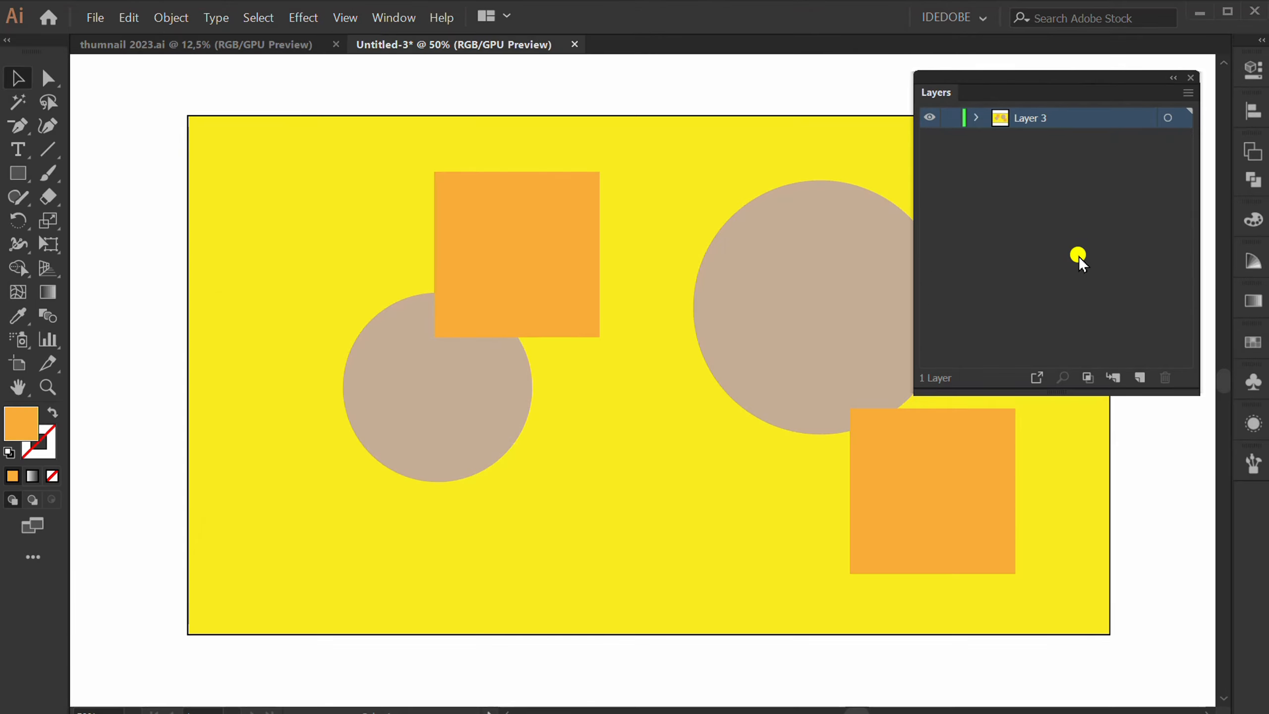
left_click(1173, 78)
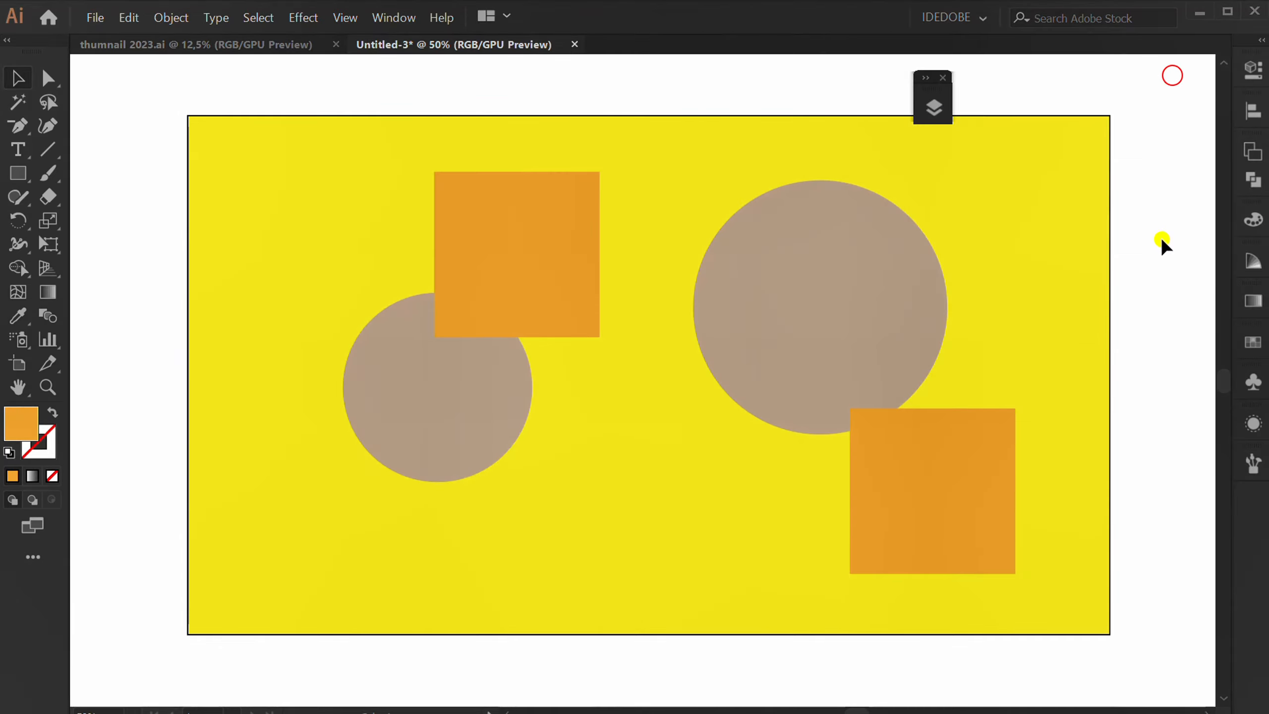